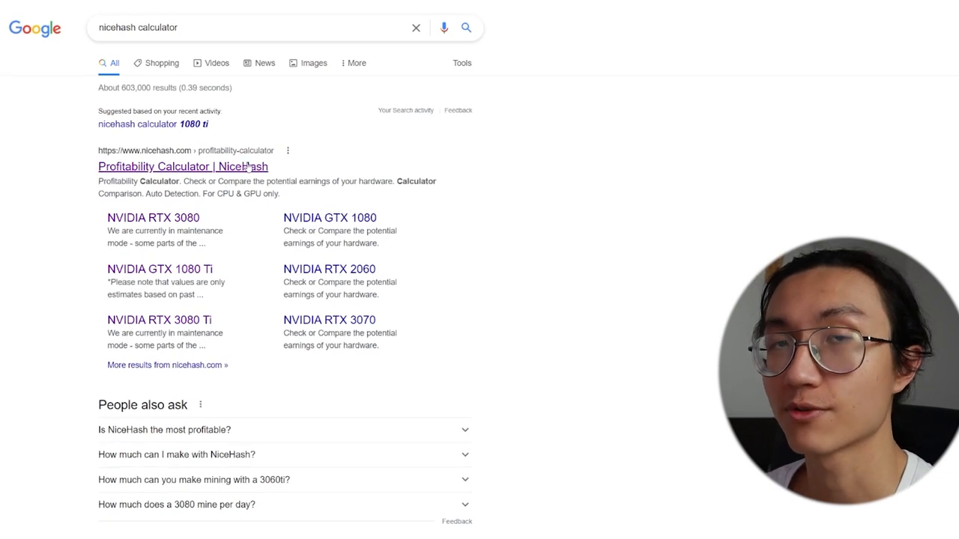
Open the 'Profitability Calculator | NiceHash' result from the Google search.
left_click(183, 166)
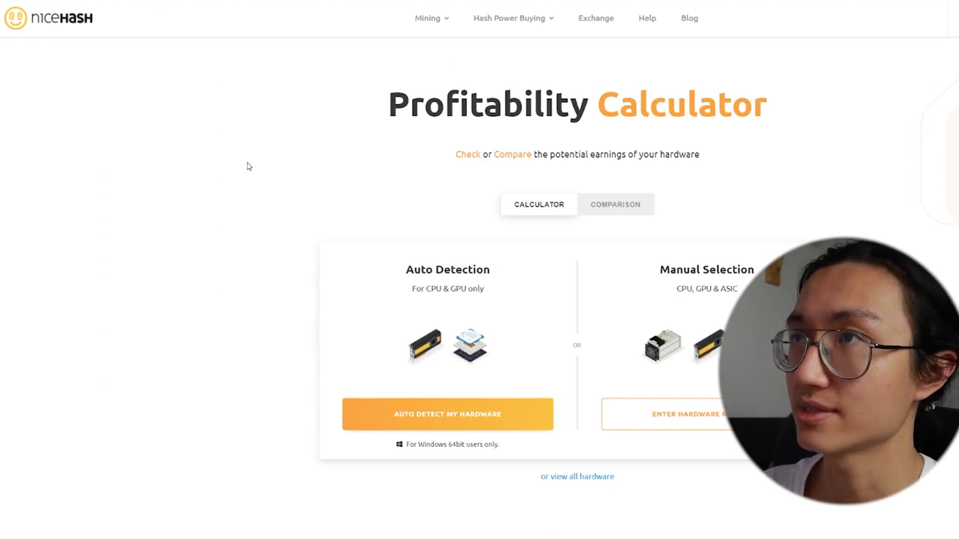
mouse_move(587, 443)
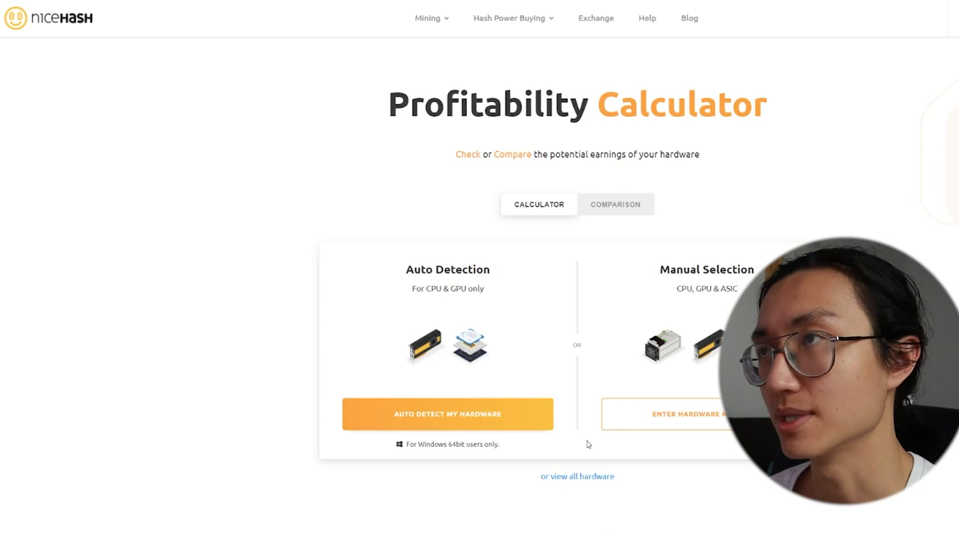
scroll("down", 3)
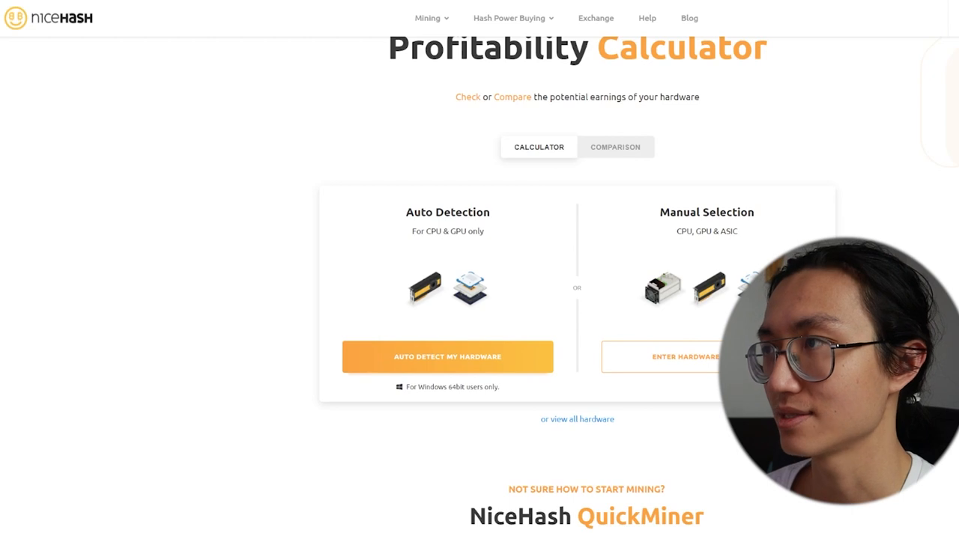
Choose manual hardware entry and filter the device list to '1660'.
left_click(683, 356)
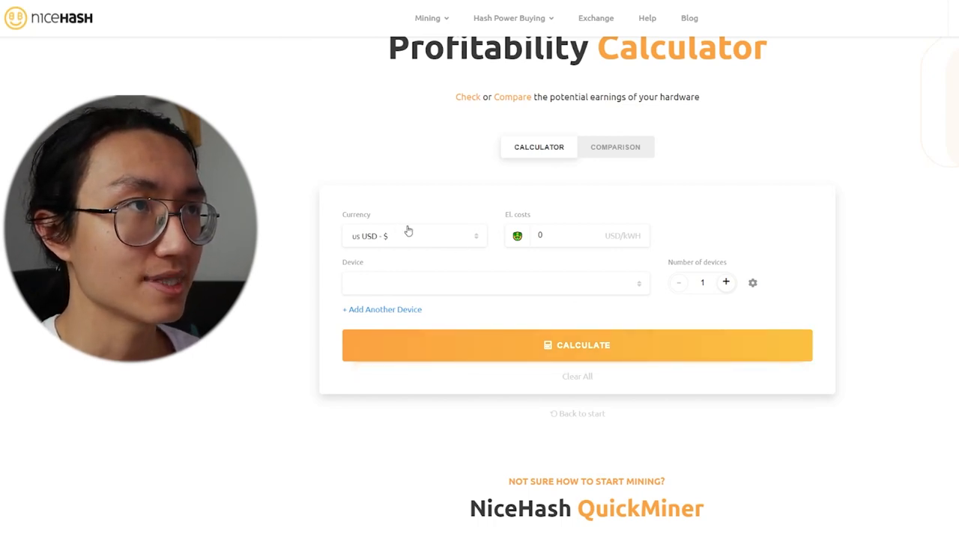
mouse_move(433, 234)
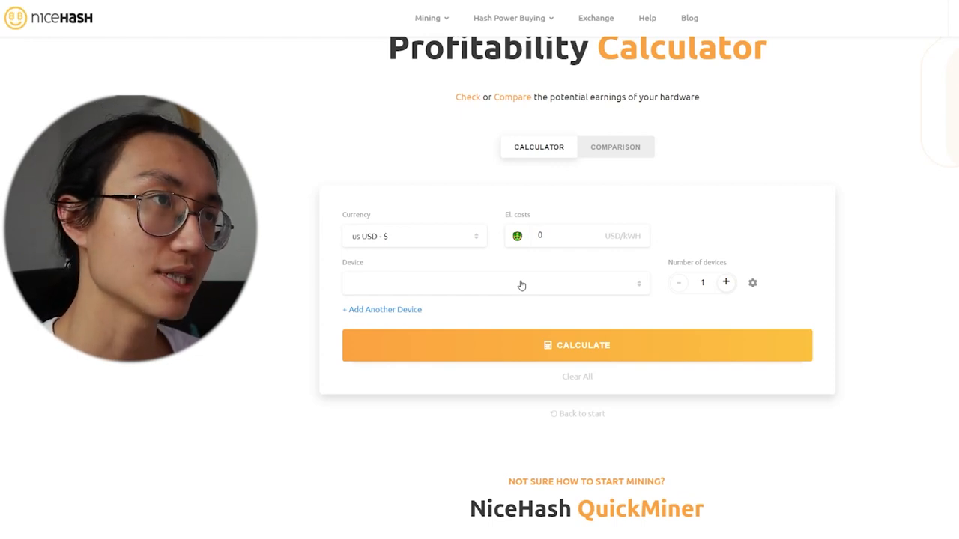
left_click(494, 283)
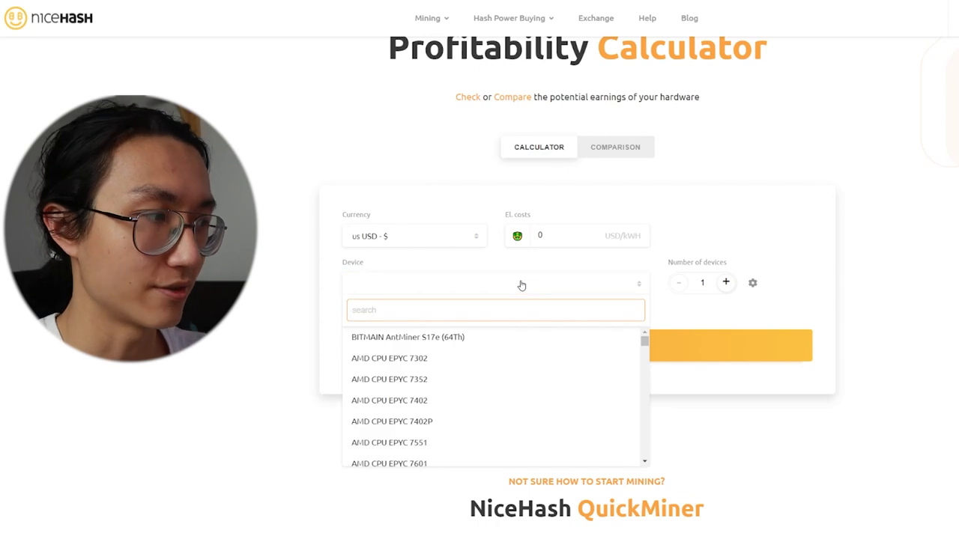
type("1660")
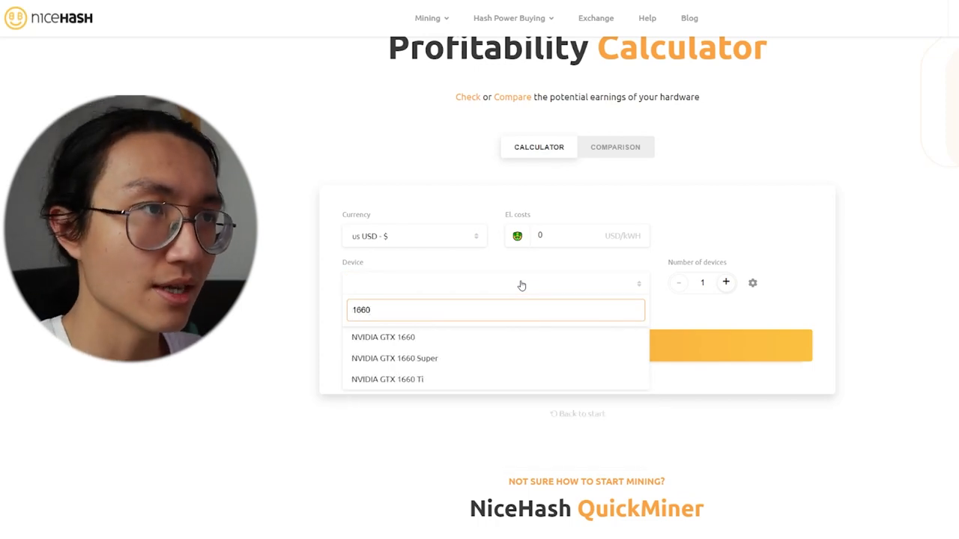
Select the NVIDIA GTX 1660, estimating about 1.46 USD per day.
left_click(384, 337)
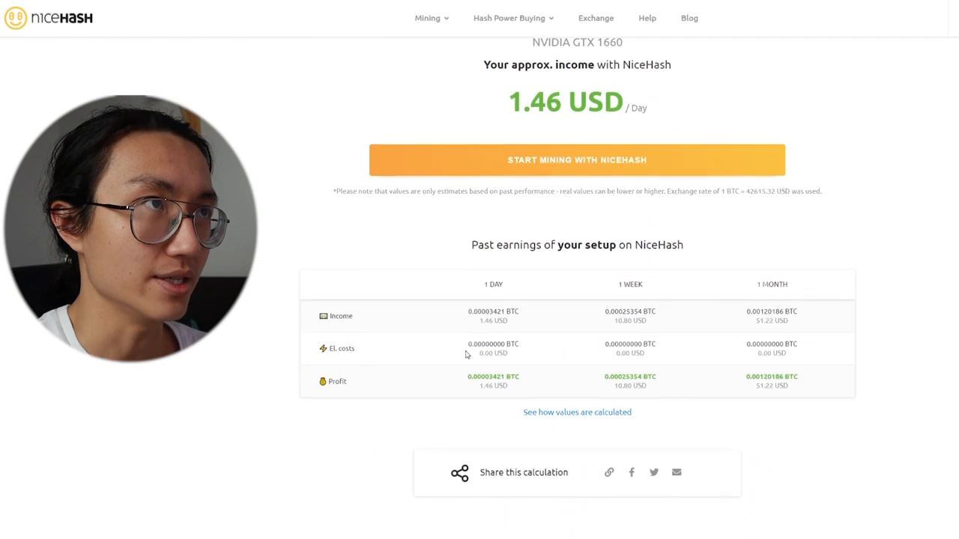
scroll("up", 3)
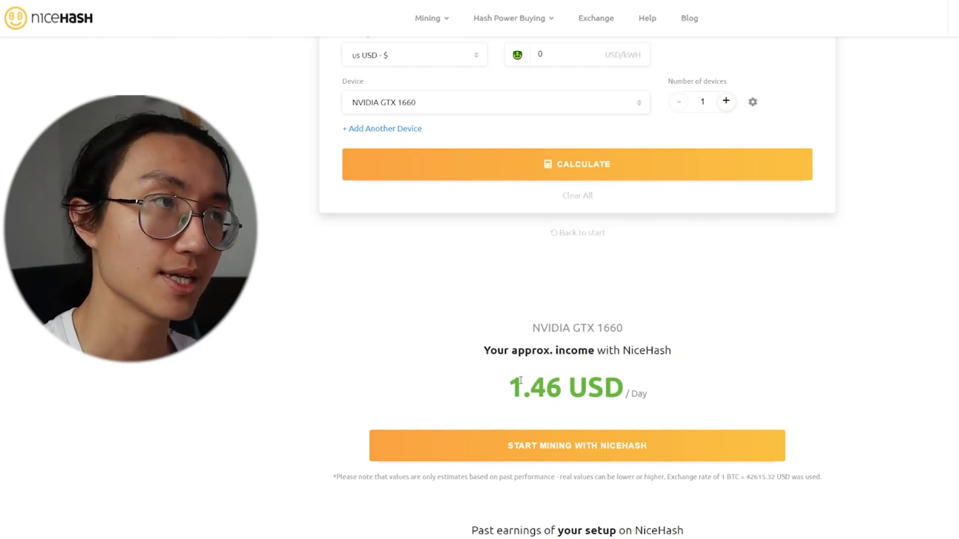
Switch the device to NVIDIA GTX 1080 Ti and calculate its 2.67 USD per day estimate.
scroll("down", 3)
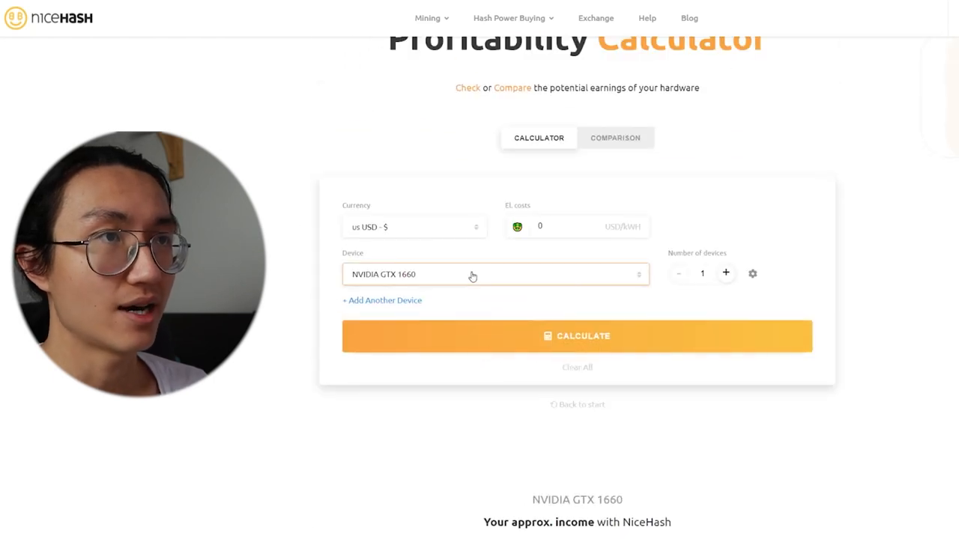
left_click(495, 272)
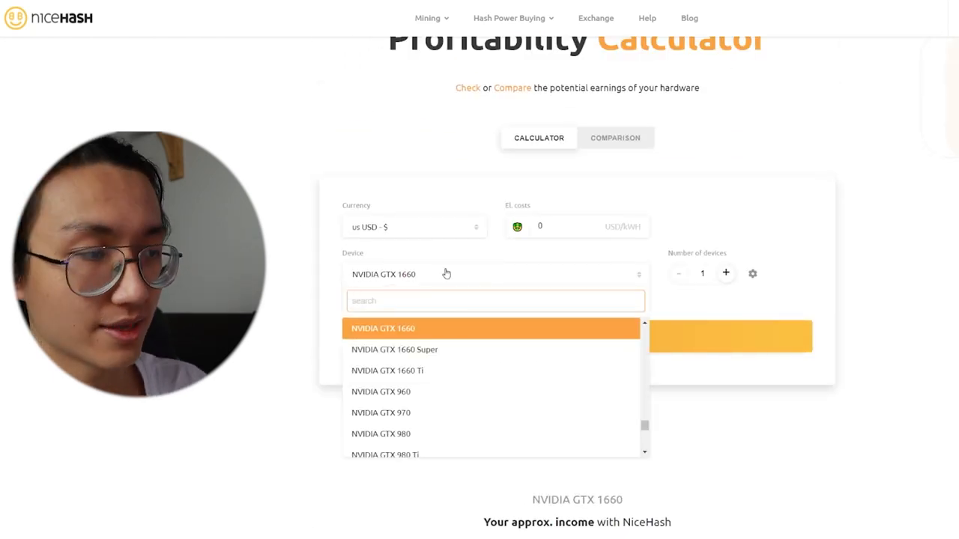
type("1080")
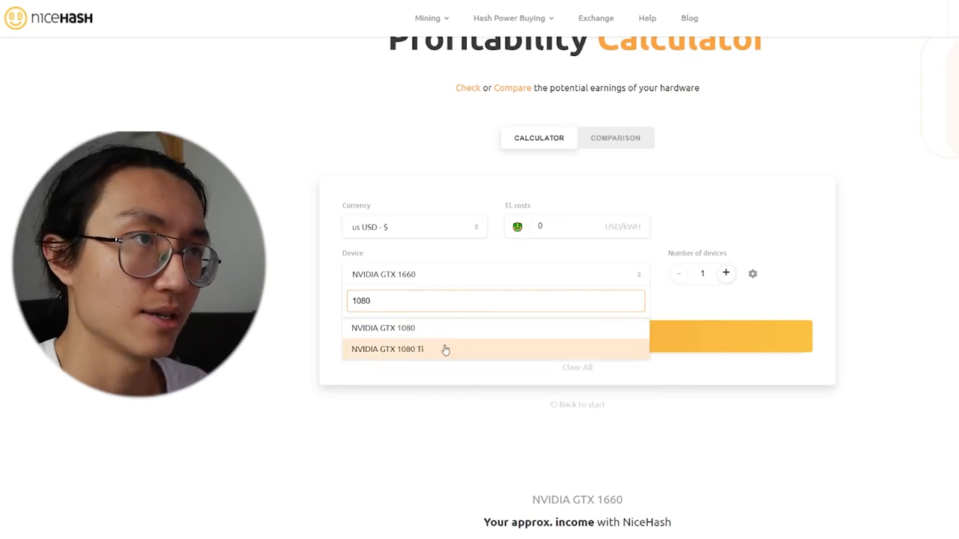
left_click(386, 349)
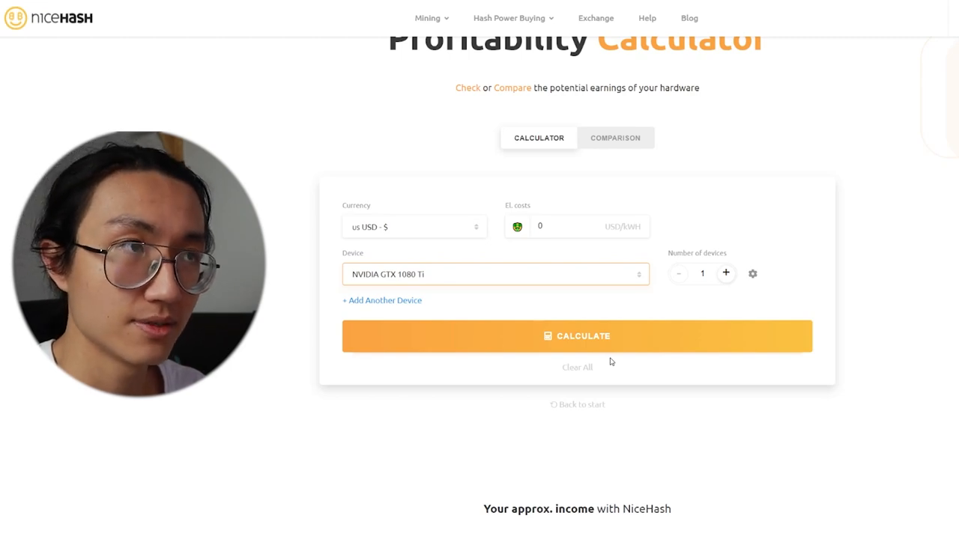
left_click(577, 336)
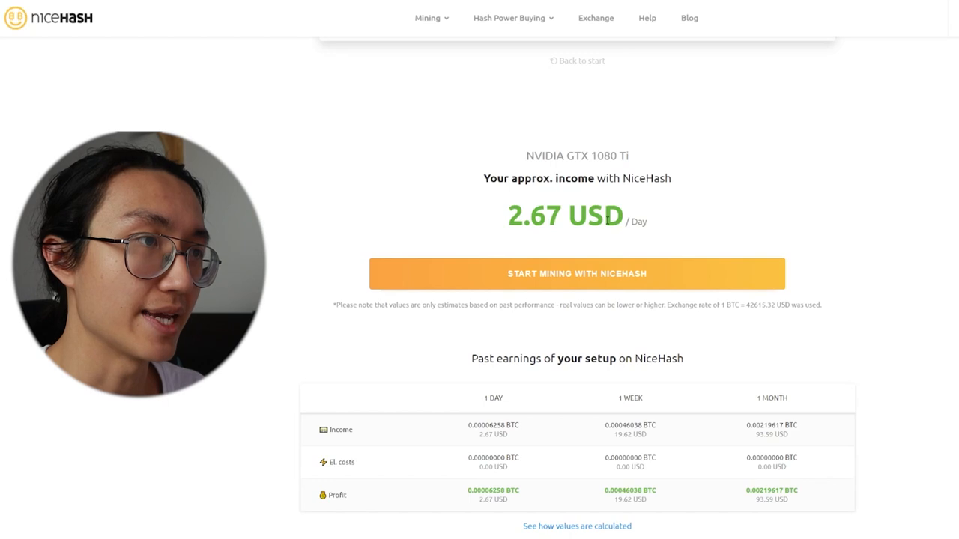
scroll("down", 3)
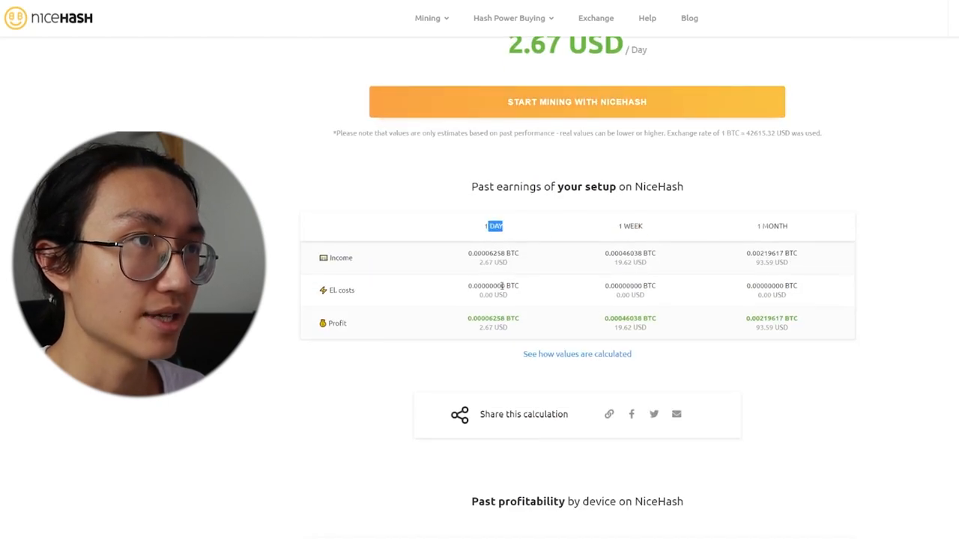
left_click(630, 225)
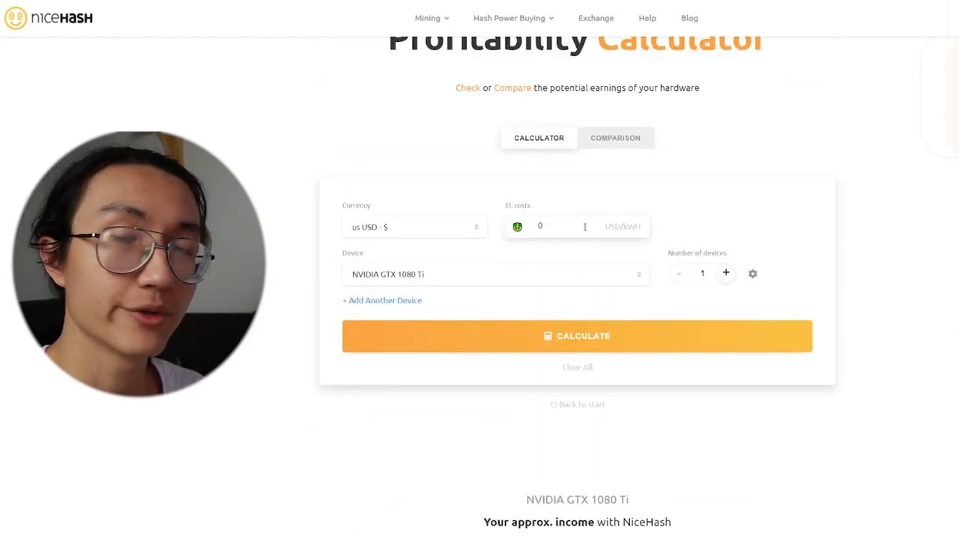
Keep electricity cost at 0 and recalculate the GTX 1080 Ti estimate, still 2.67 USD/day.
left_click(576, 226)
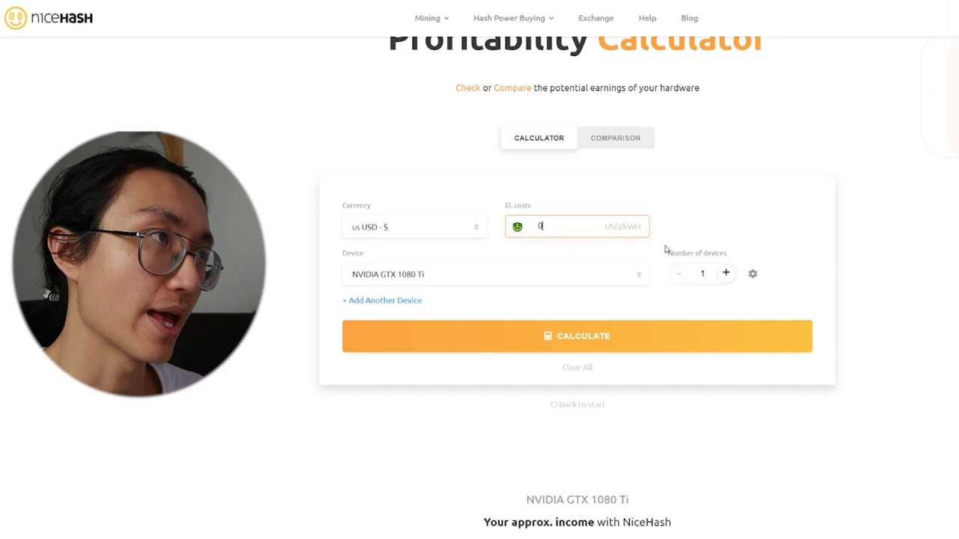
left_click(577, 336)
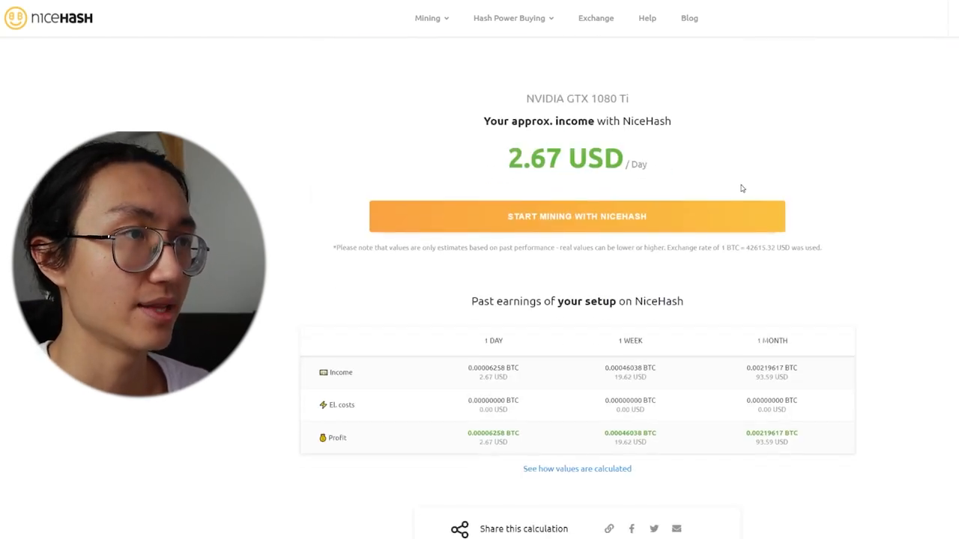
mouse_move(818, 445)
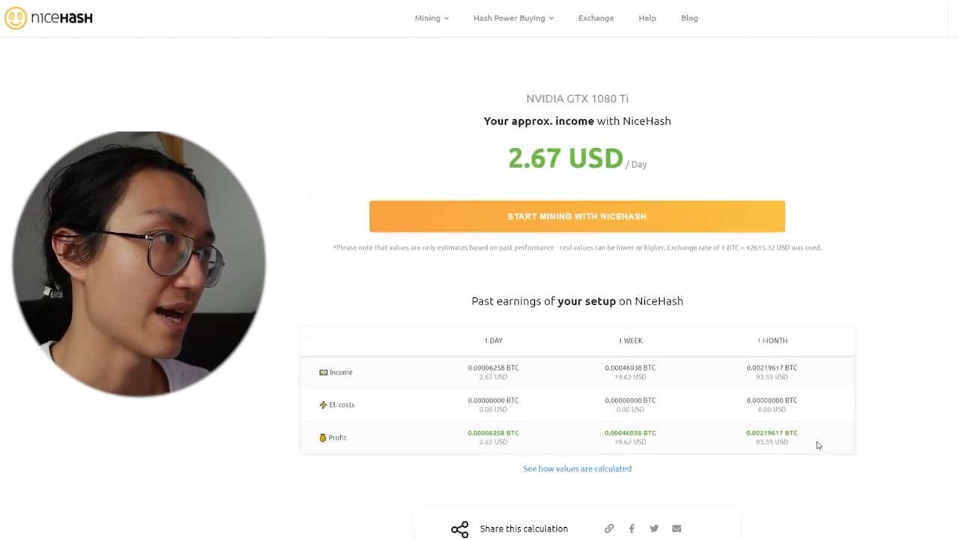
Bring up Windows Calculator beside the GTX 1080 Ti results.
double_click(764, 442)
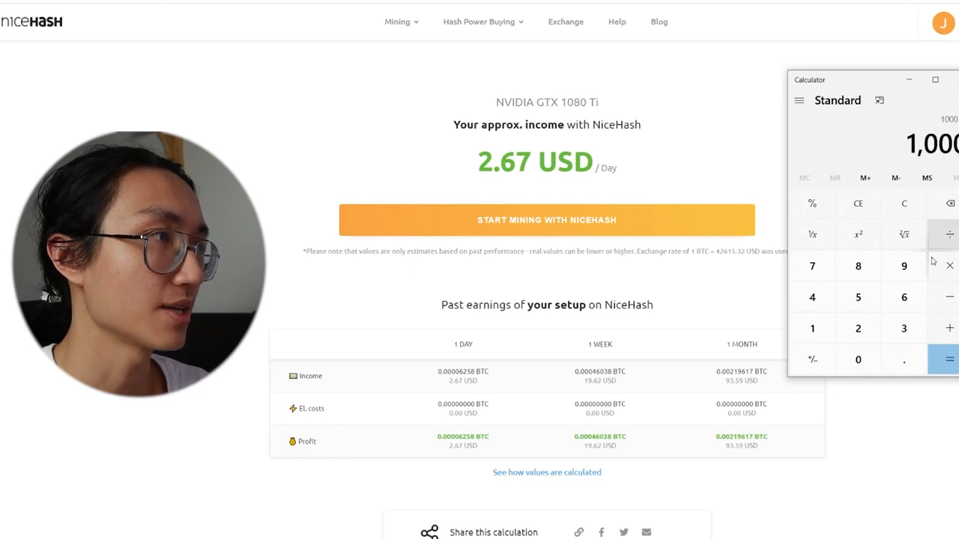
Leave the Calculator and reopen the NiceHash device list with GTX 1080 Ti chosen.
left_click(947, 359)
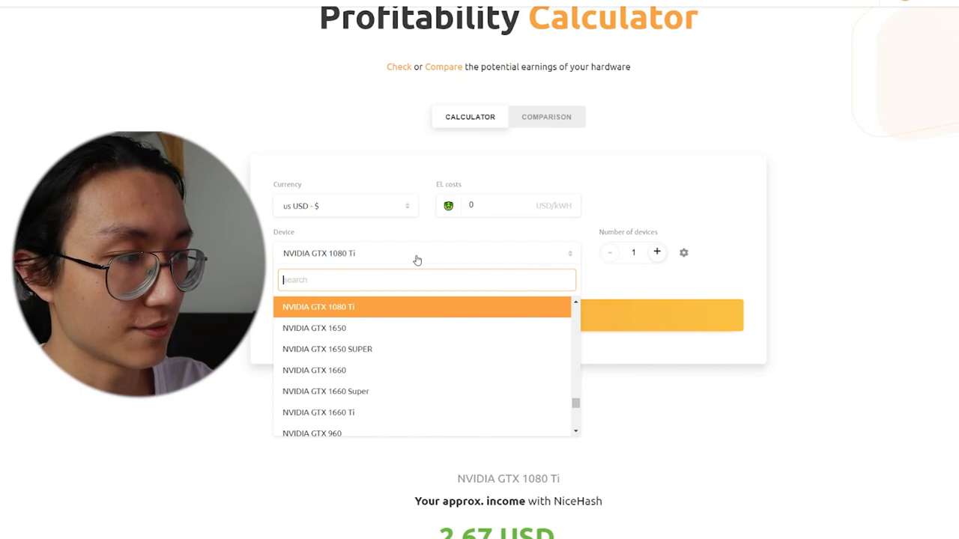
Select the NVIDIA RTX 3080 and view its 5.64 USD per day estimate.
type("3080")
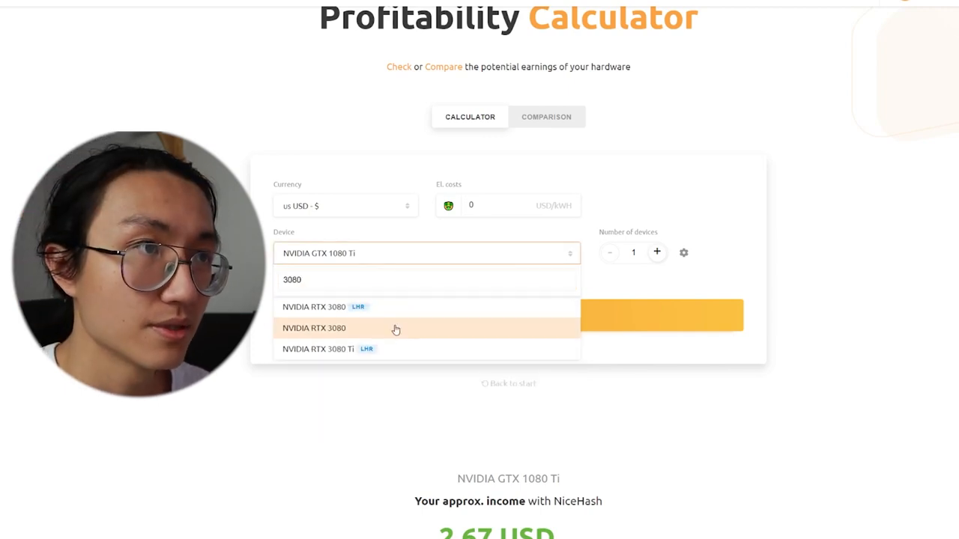
left_click(314, 328)
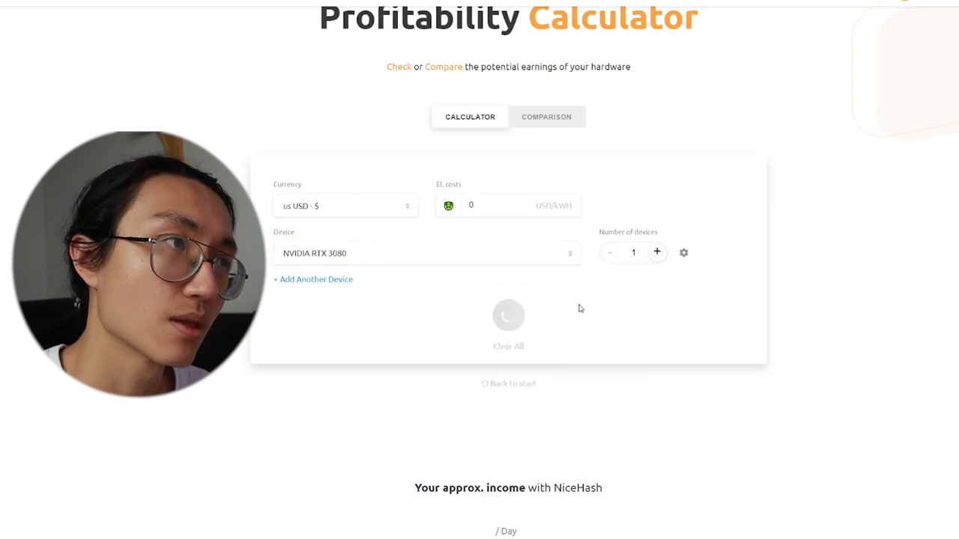
scroll("down", 3)
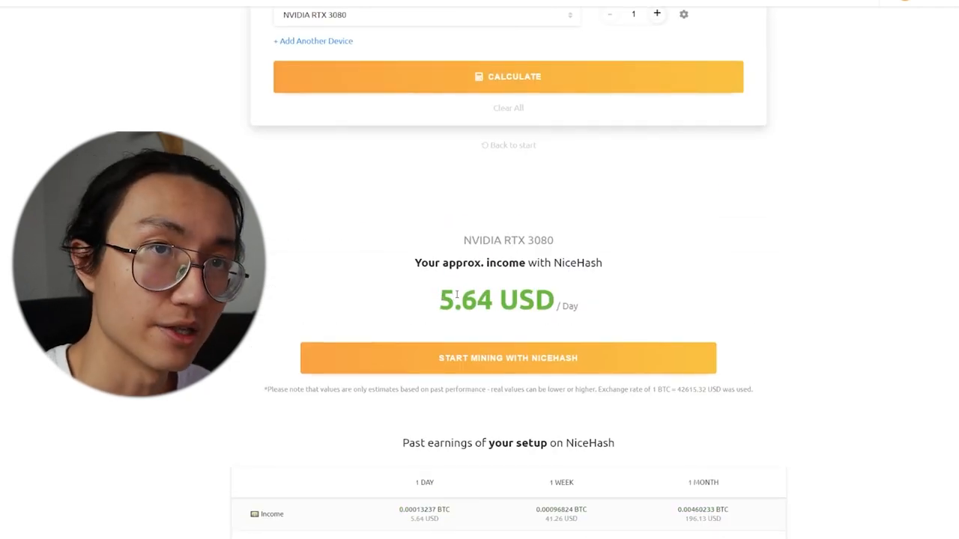
scroll("down", 3)
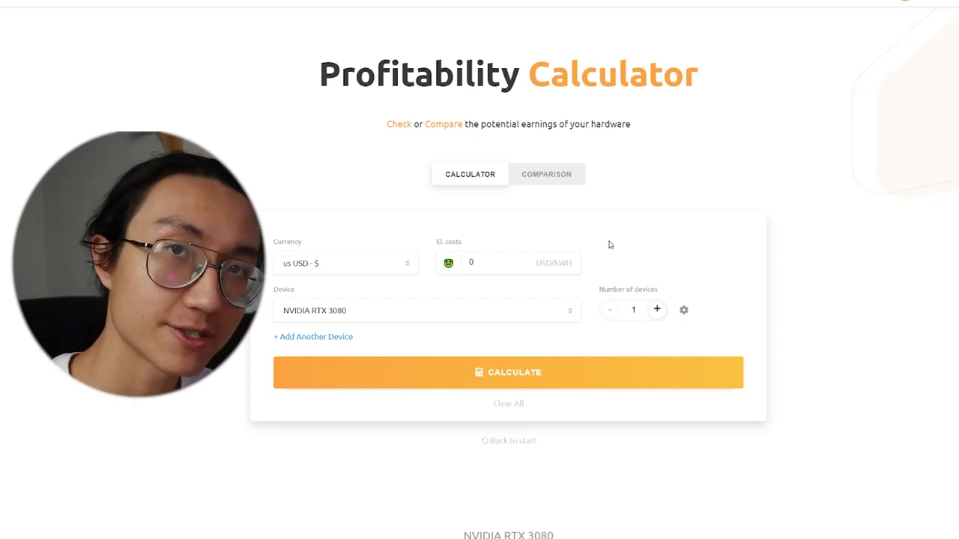
Keep electricity cost at zero and switch the device to NVIDIA GTX 980.
left_click(508, 264)
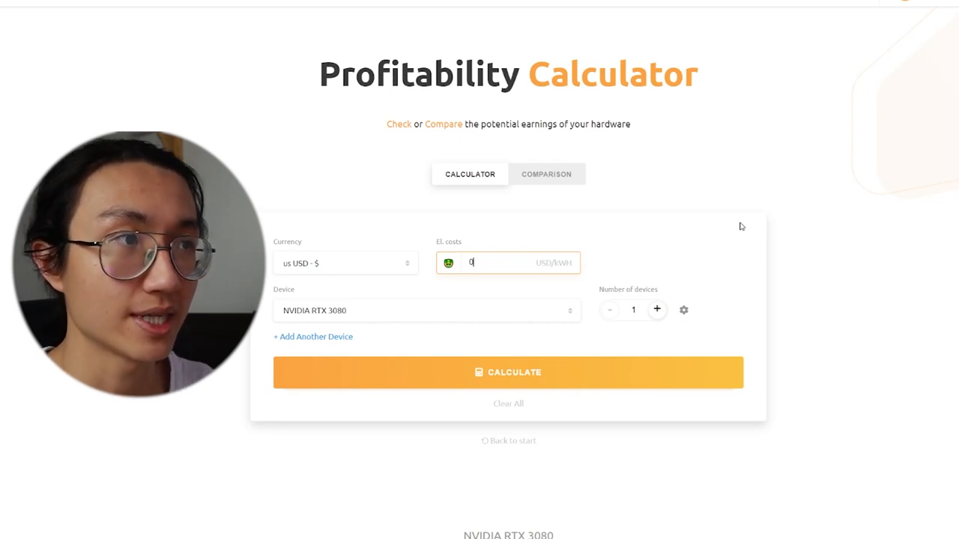
left_click(508, 372)
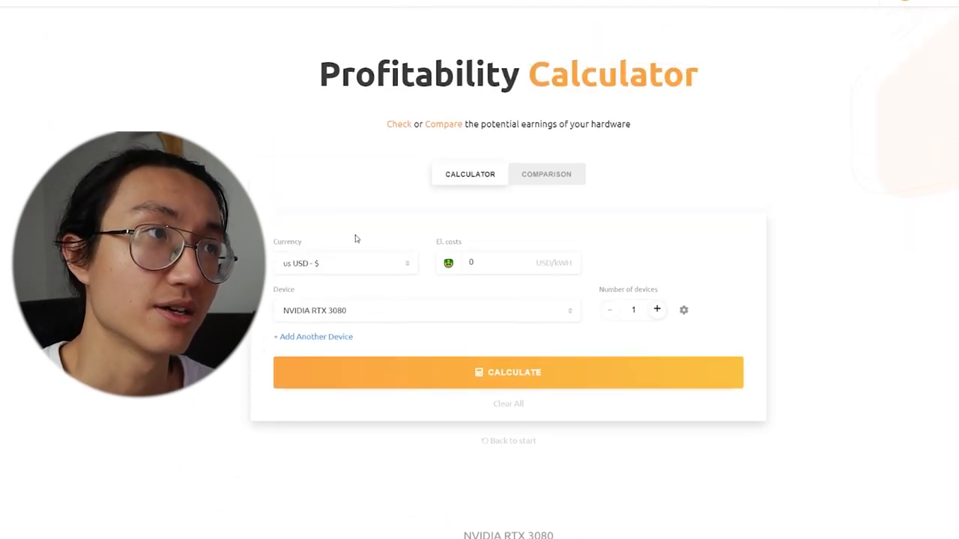
left_click(502, 264)
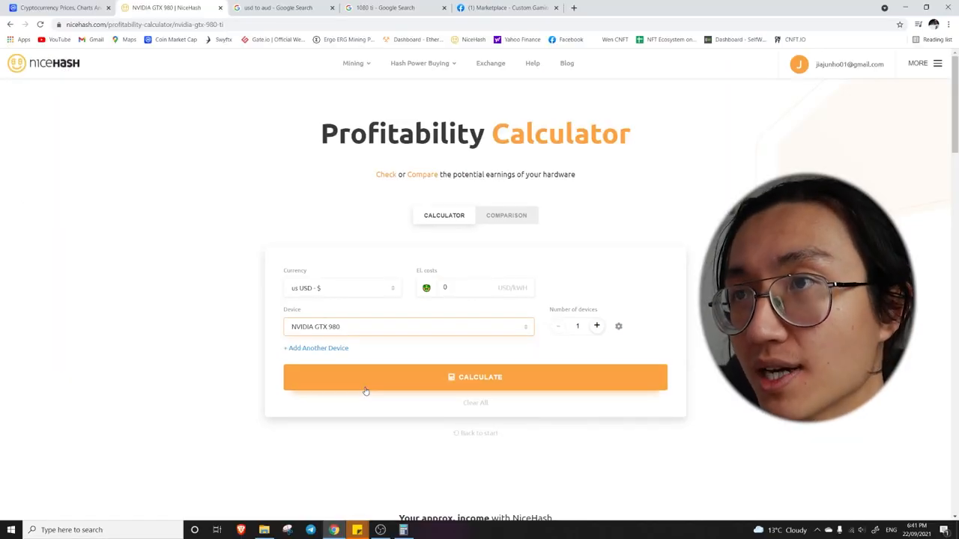
Calculate the GTX 980 estimate of about 0.67 USD per day and revisit the EL costs field.
scroll("down", 3)
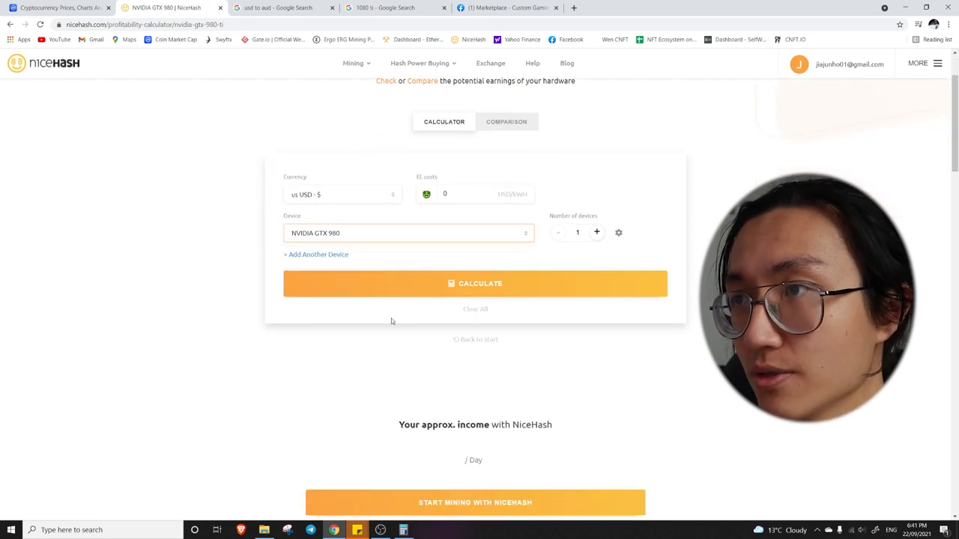
left_click(475, 283)
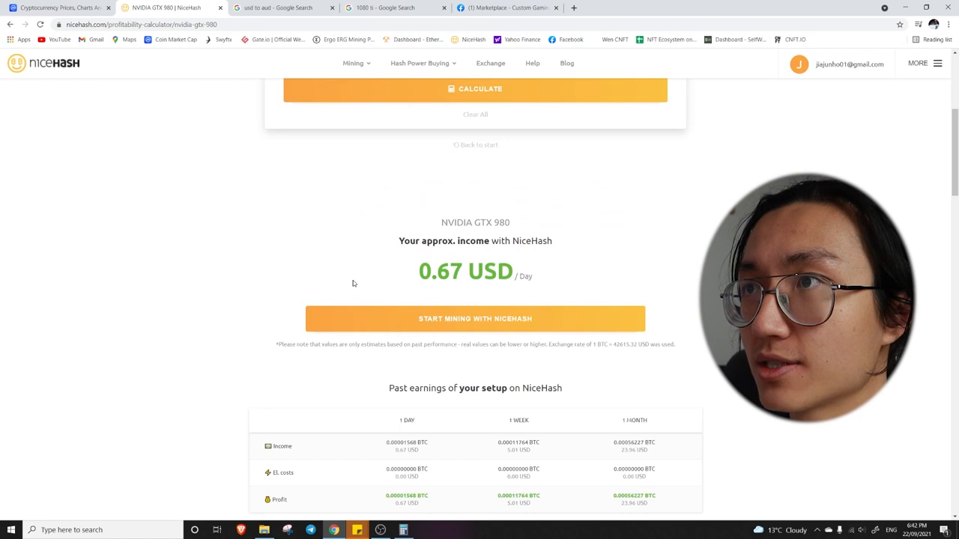
scroll("up", 3)
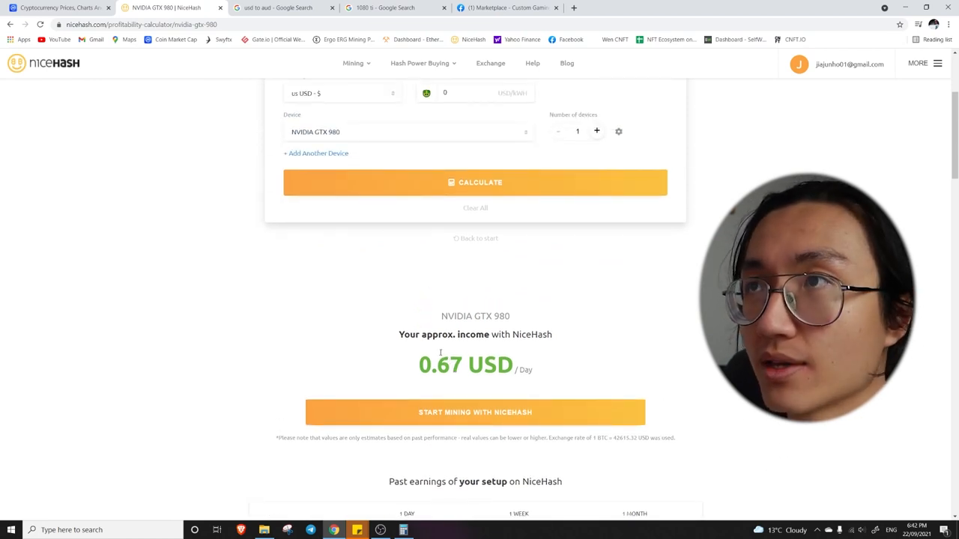
scroll("up", 3)
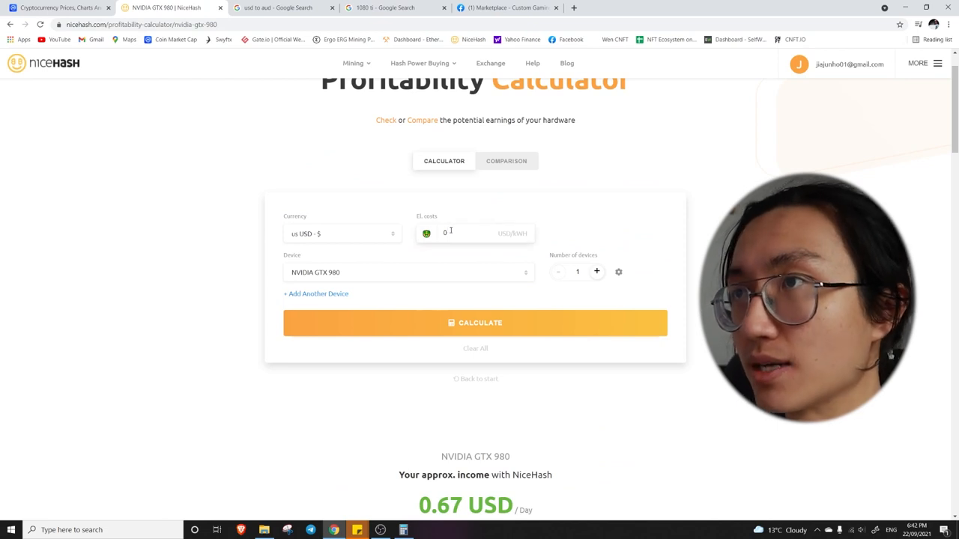
left_click(475, 234)
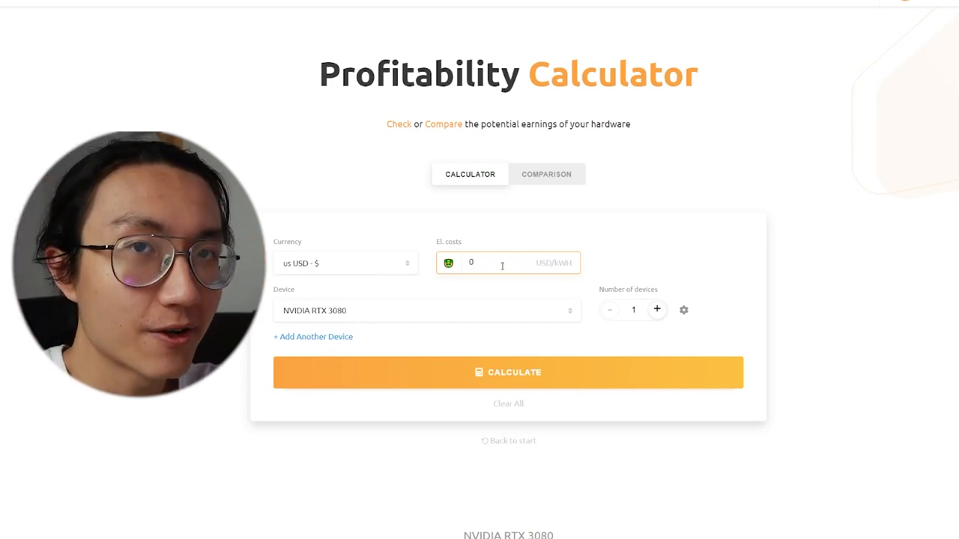
Recalculate the RTX 3080 estimate at zero electricity cost, giving 5.64 USD per day, and review the results table.
left_click(508, 371)
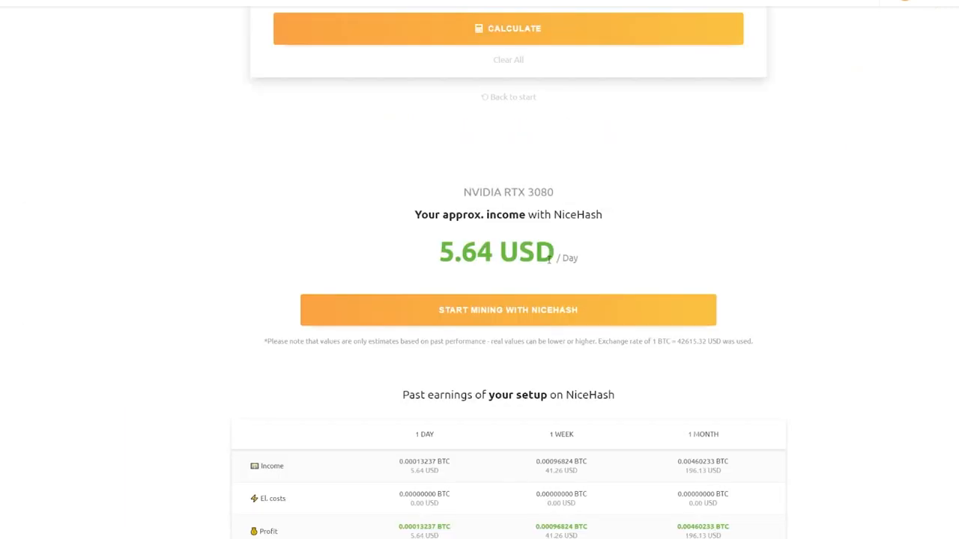
mouse_move(471, 253)
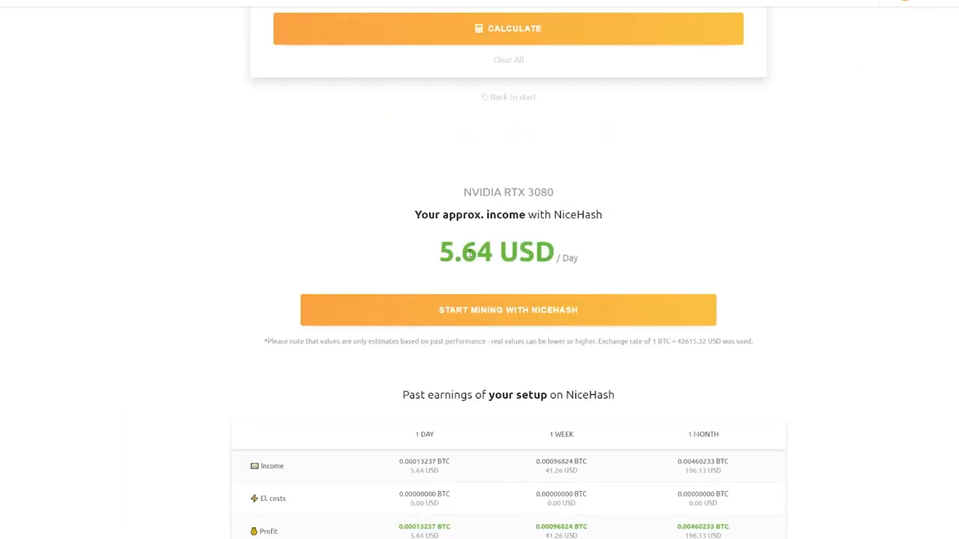
mouse_move(455, 264)
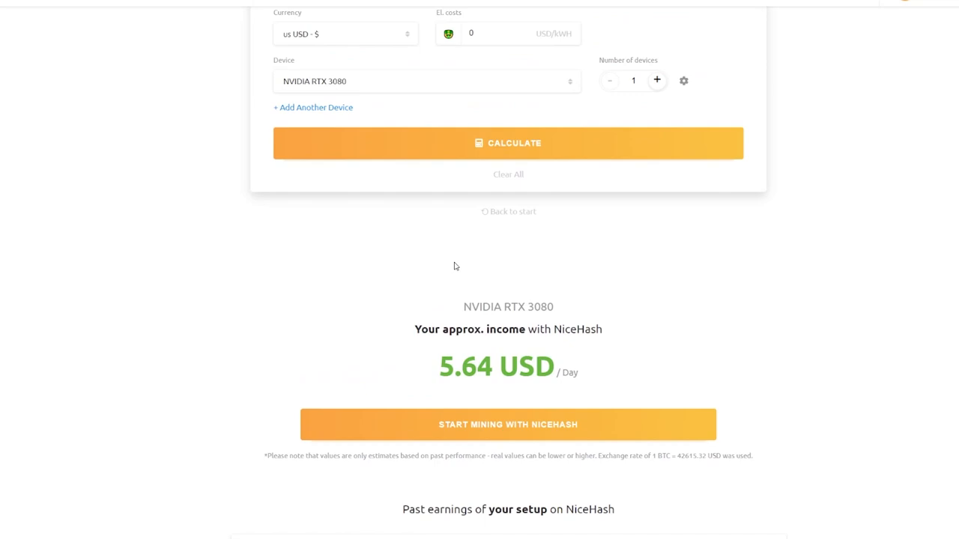
scroll("down", 3)
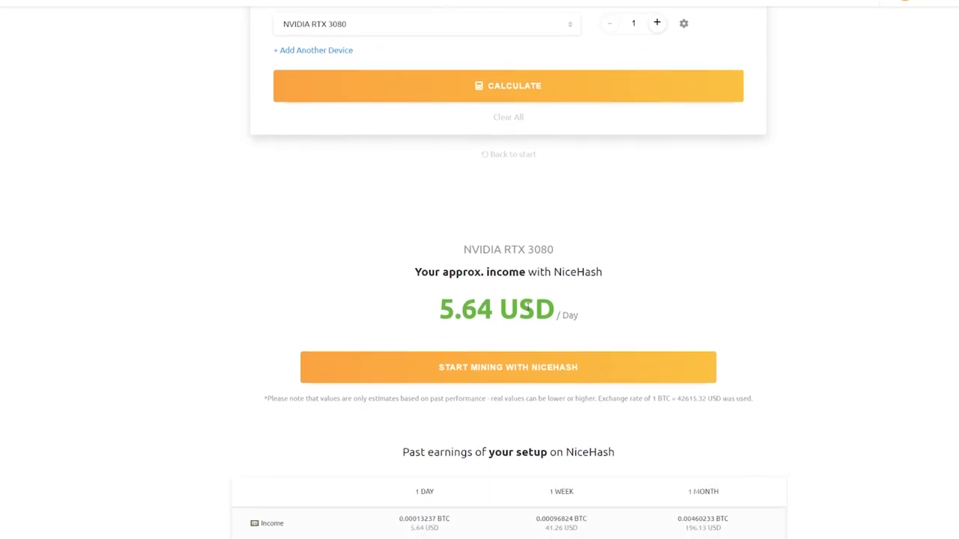